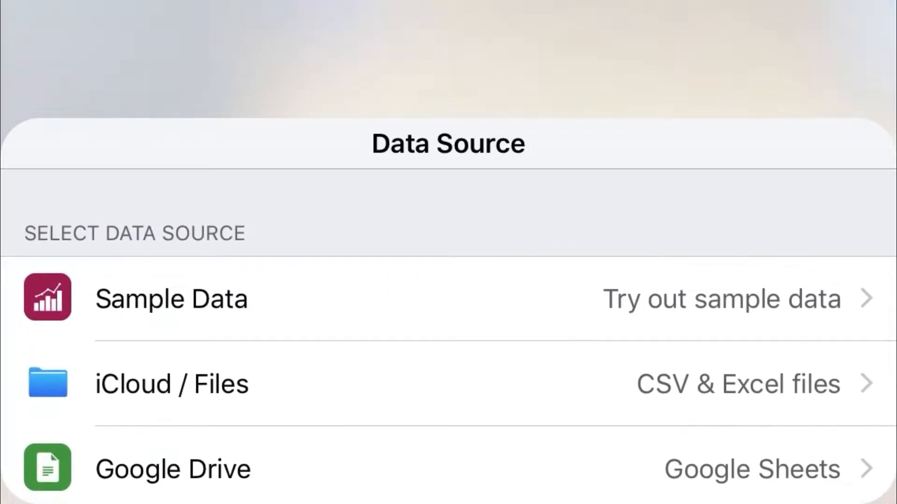
- Scroll to Sheet #1: The Tech IPOs and place its bar graph above the keyboard
scroll(down, 3)
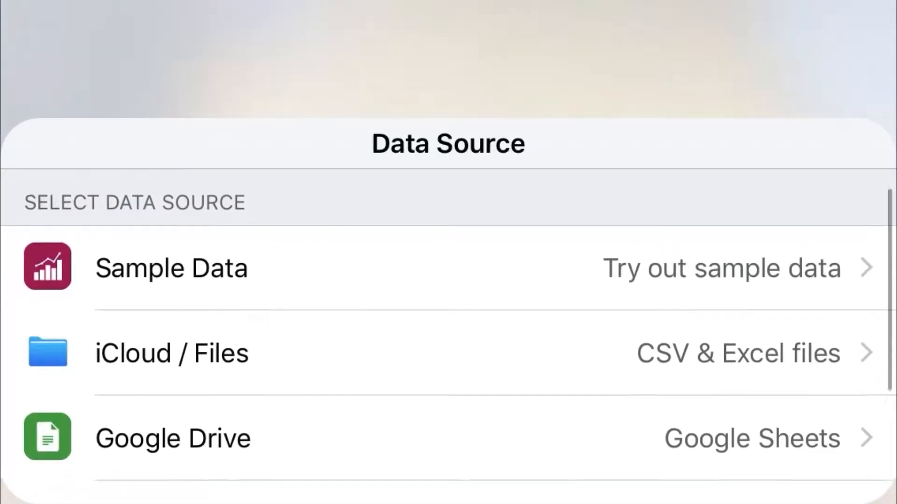
scroll(down, 3)
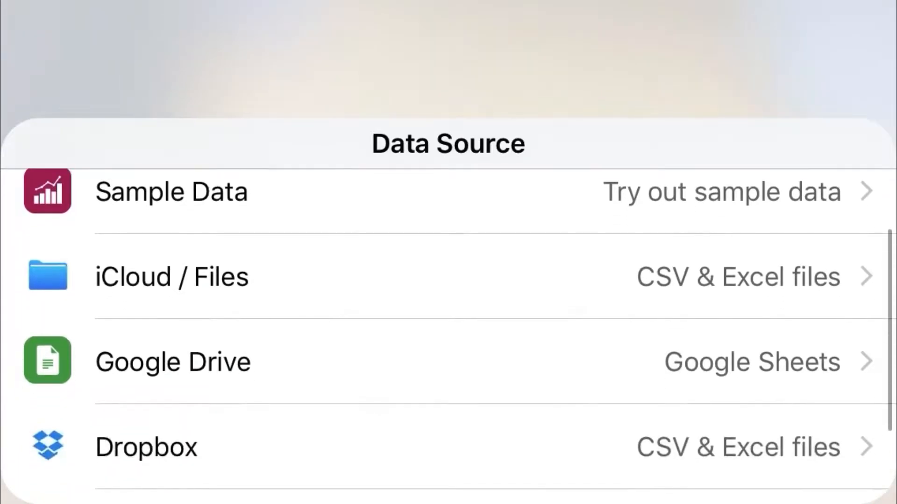
scroll(down, 3)
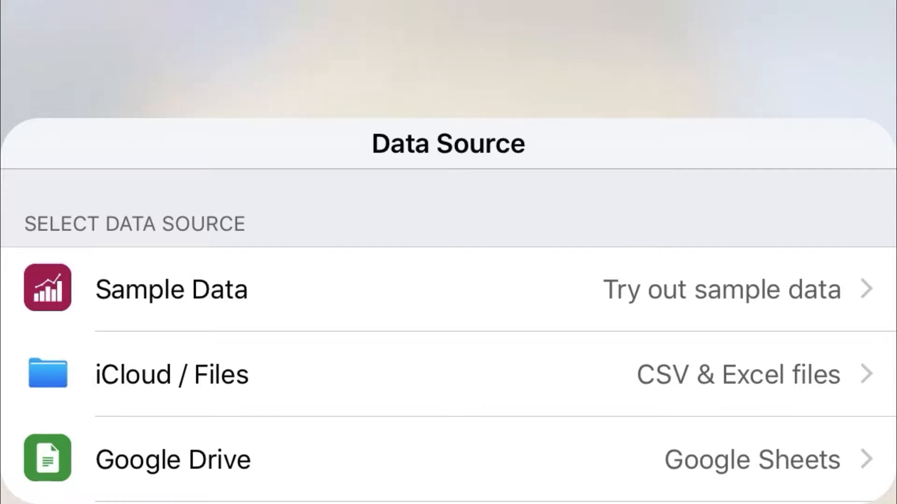
scroll(down, 3)
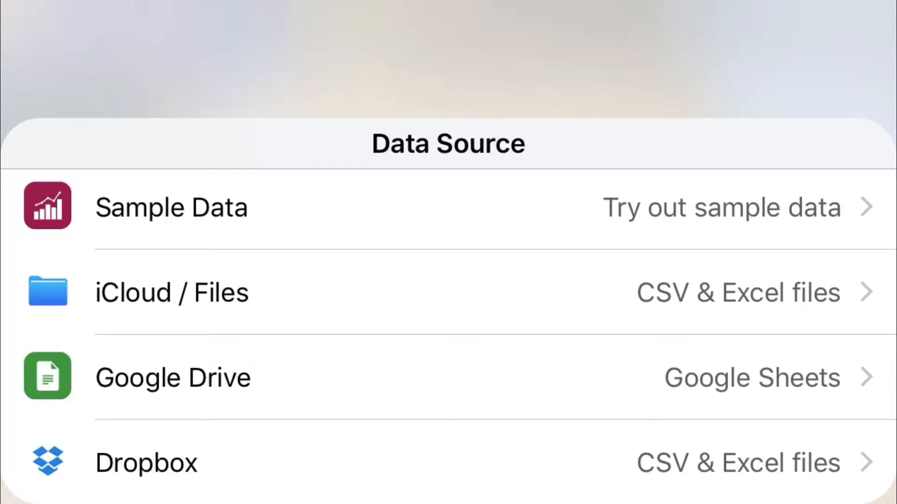
scroll(down, 3)
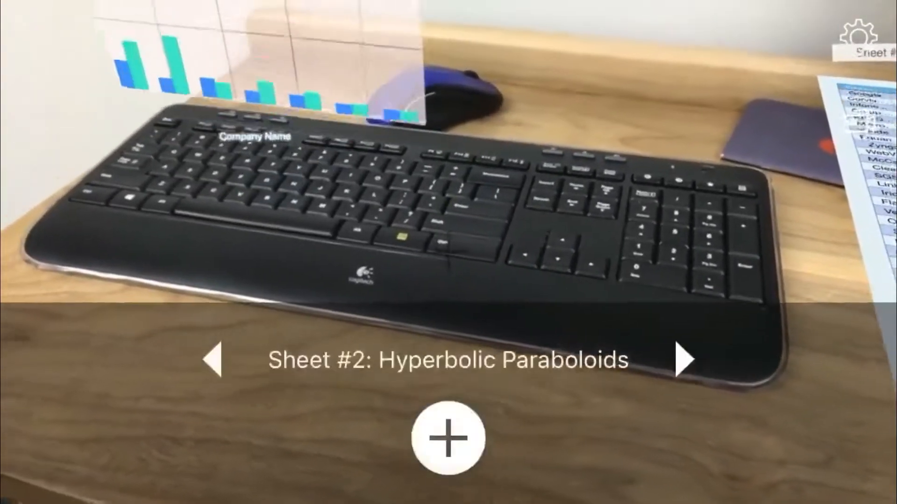
click(213, 360)
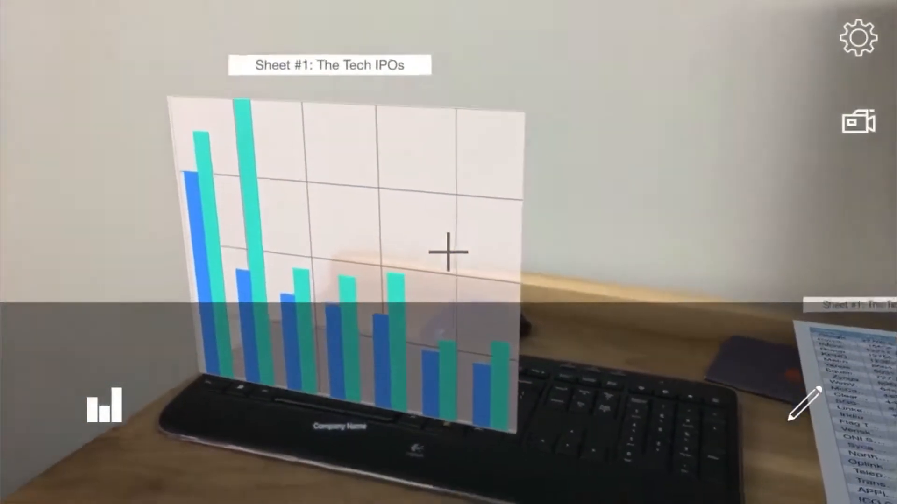
- Open the sheet picker and select Sheet #2: Hyperbolic Paraboloids to place
click(447, 252)
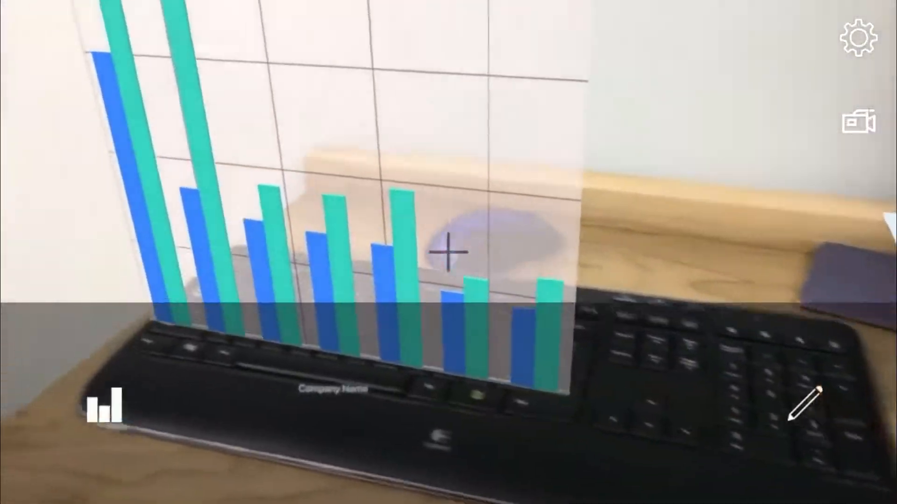
click(448, 252)
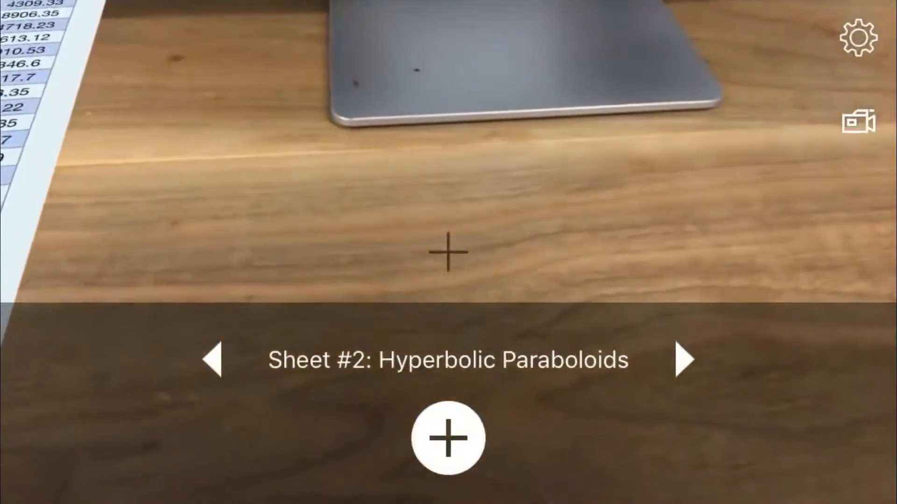
- Close the sheet picker, returning to the floating Tech IPOs bar chart
click(685, 359)
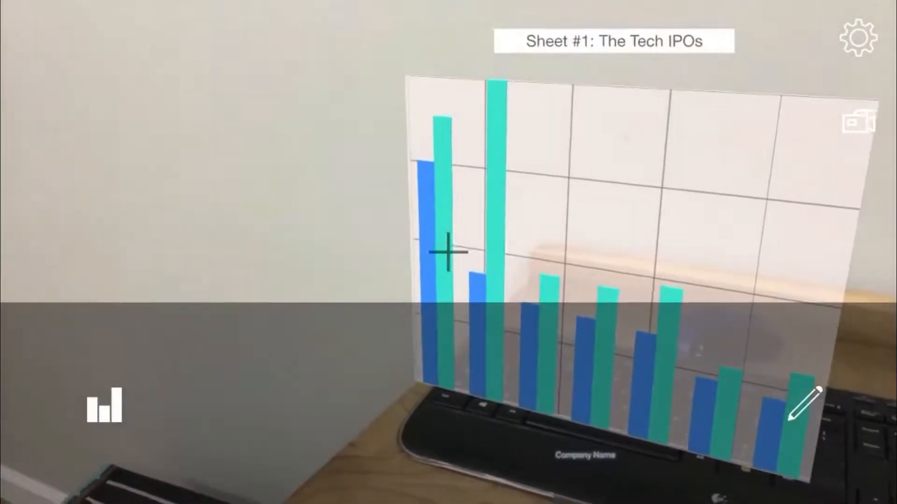
- Tap the Groupon bar to show its IPO value callout, 12756.1
click(448, 251)
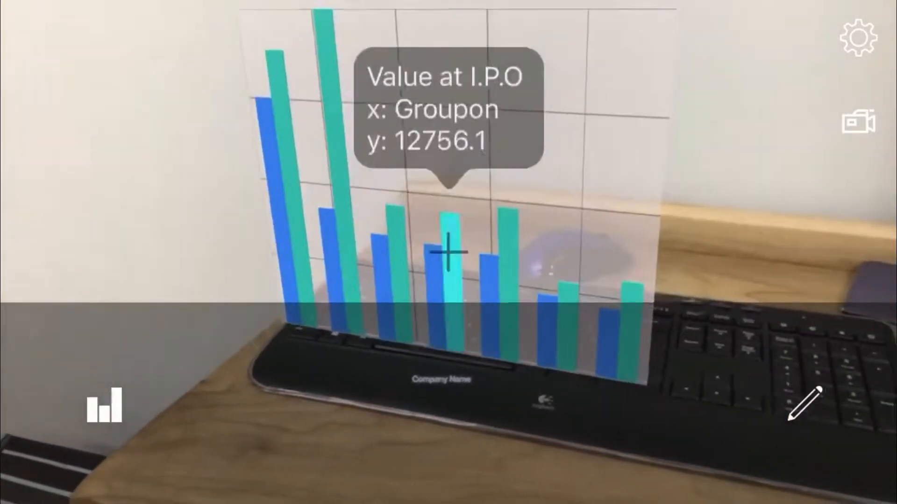